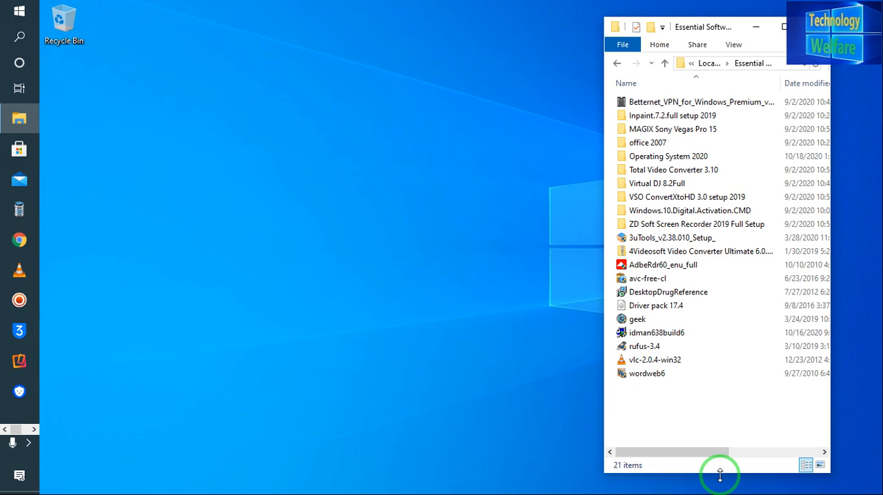
pyautogui.moveTo(585, 486)
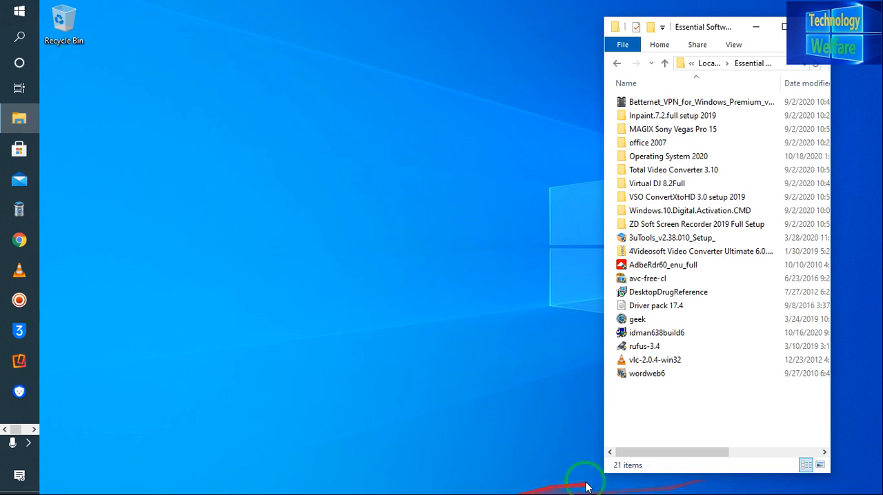
pyautogui.moveTo(659, 332)
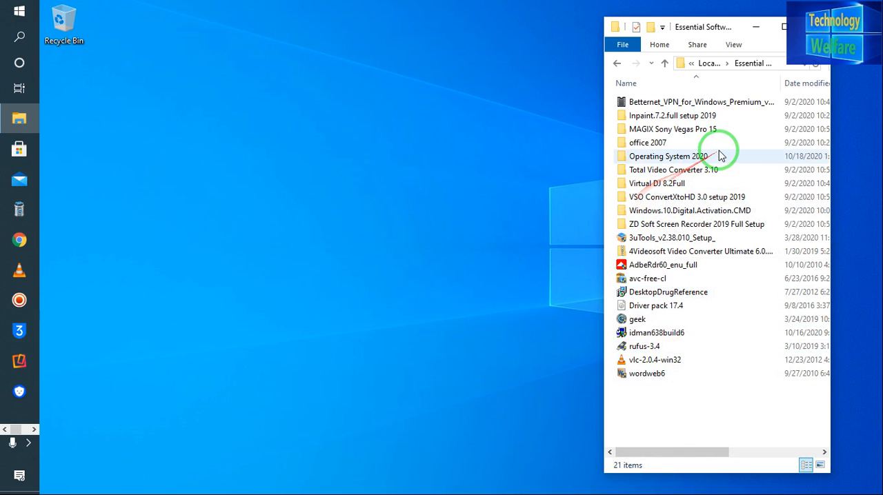
# Launch rufus-3.4 from the software folder, decline the online update check, and move its window left.
pyautogui.doubleClick(668, 156)
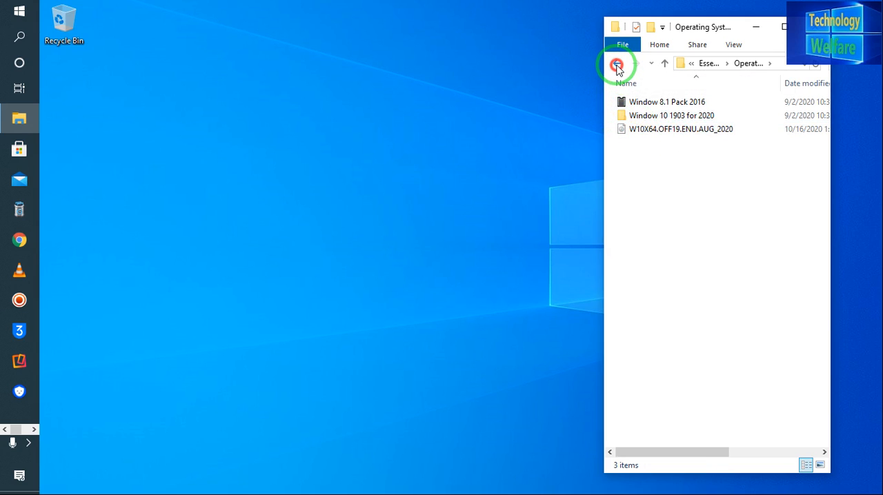
pyautogui.click(615, 64)
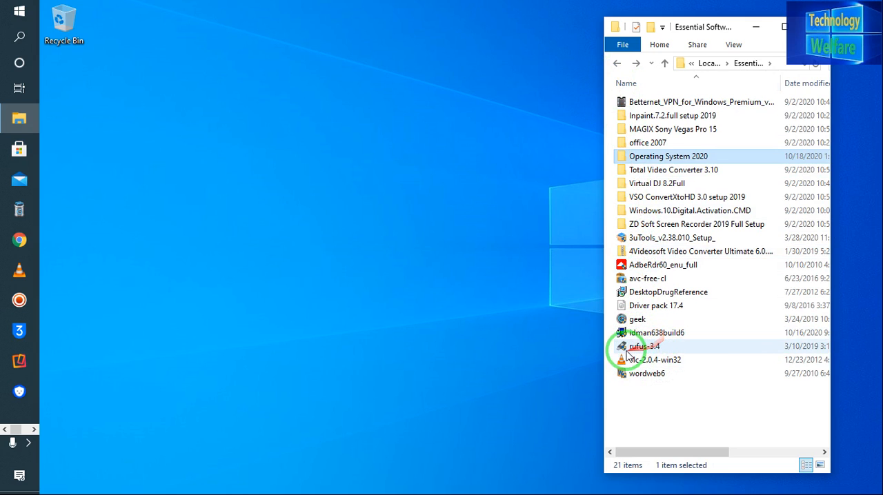
pyautogui.moveTo(655, 345)
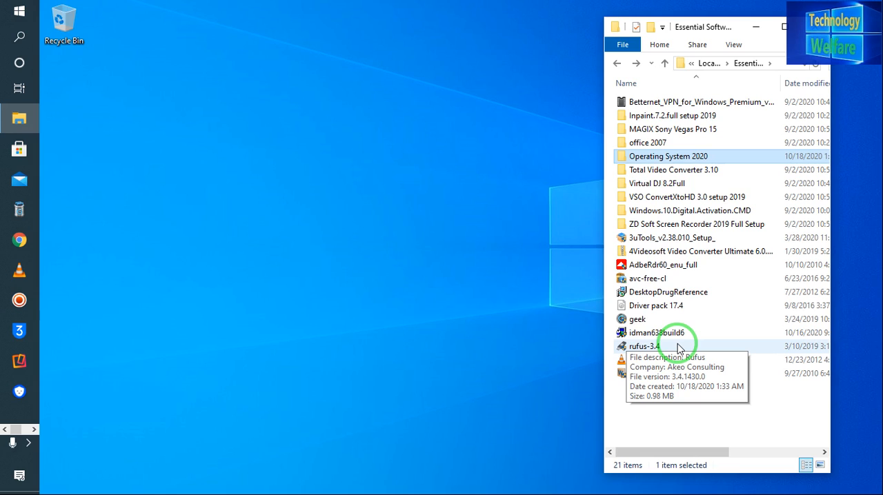
pyautogui.click(644, 346)
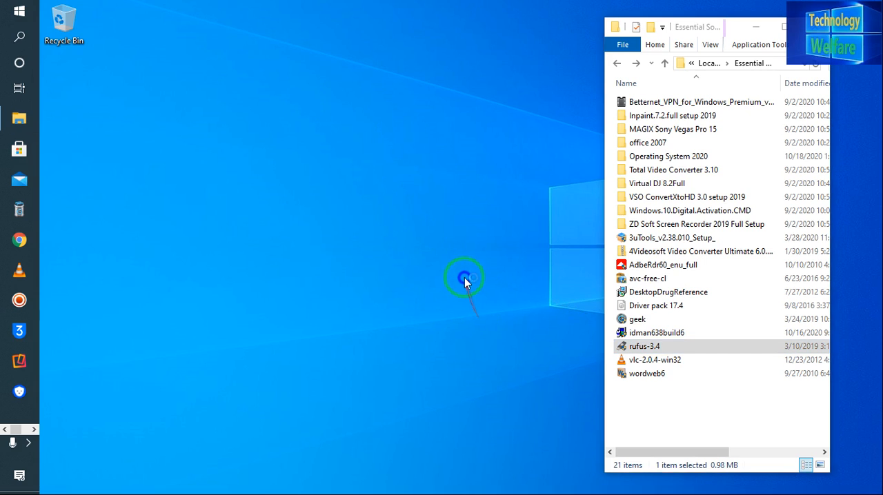
pyautogui.doubleClick(645, 344)
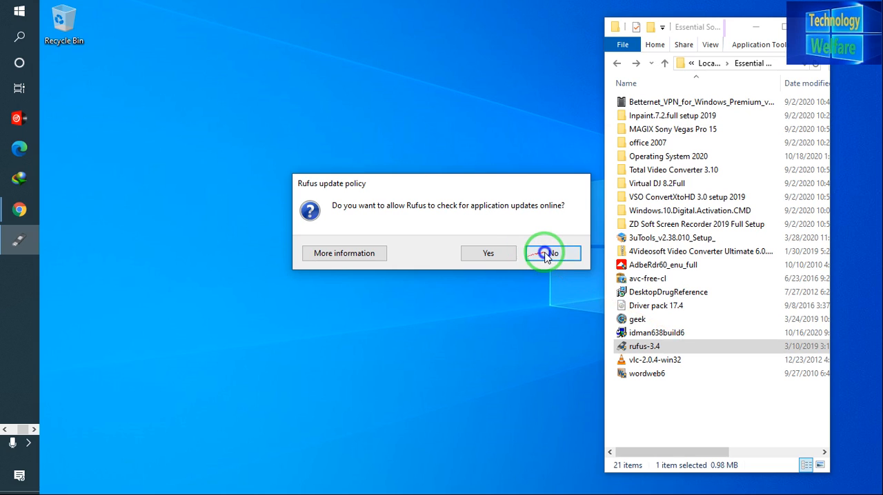
pyautogui.click(549, 253)
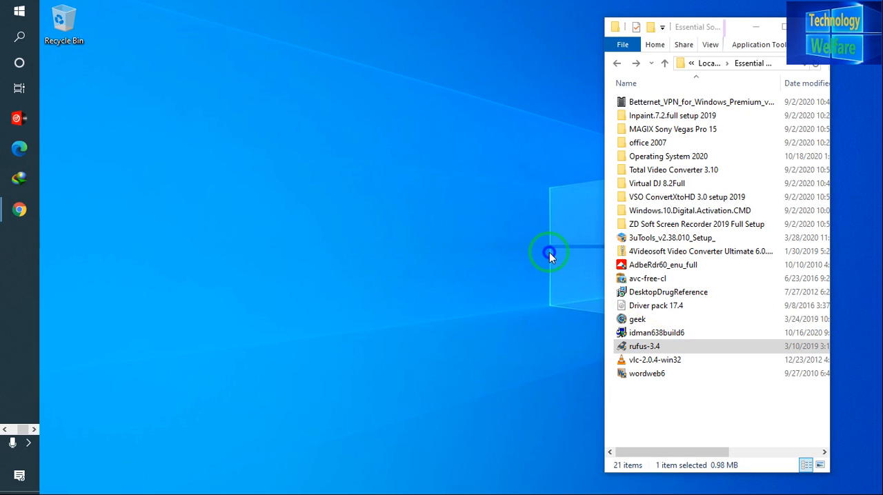
pyautogui.doubleClick(646, 345)
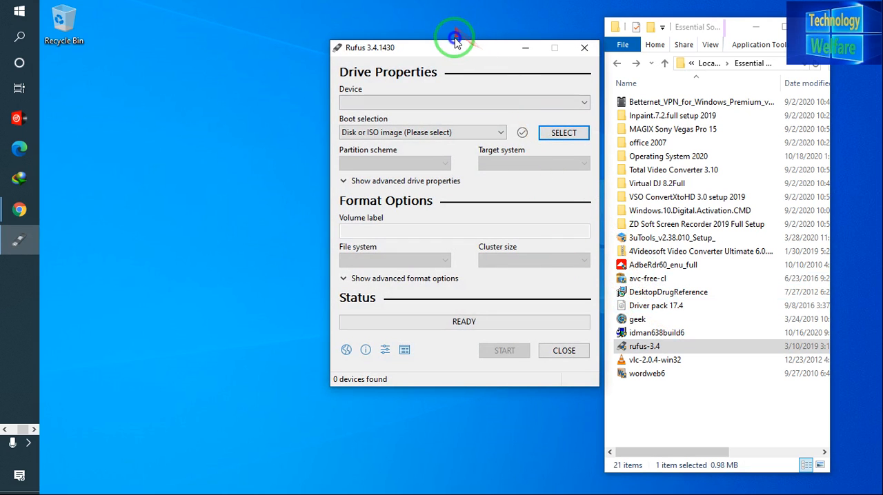
pyautogui.moveTo(455, 47); pyautogui.dragTo(311, 64)
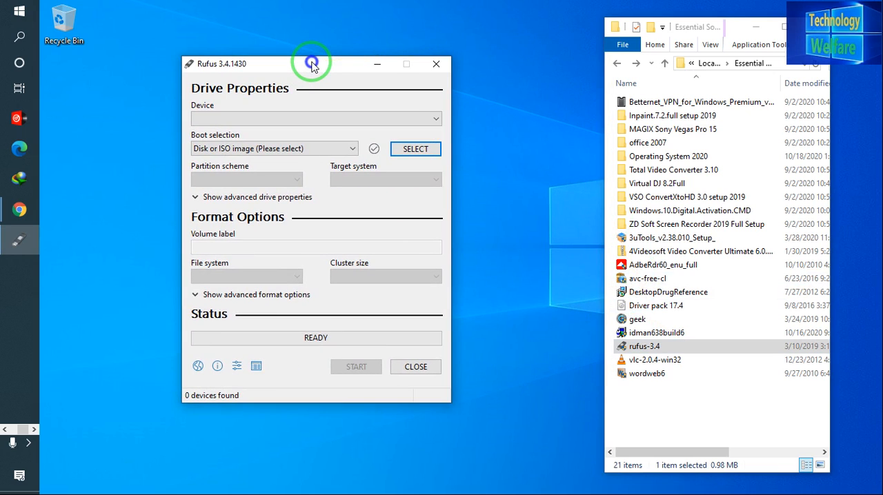
pyautogui.moveTo(351, 95)
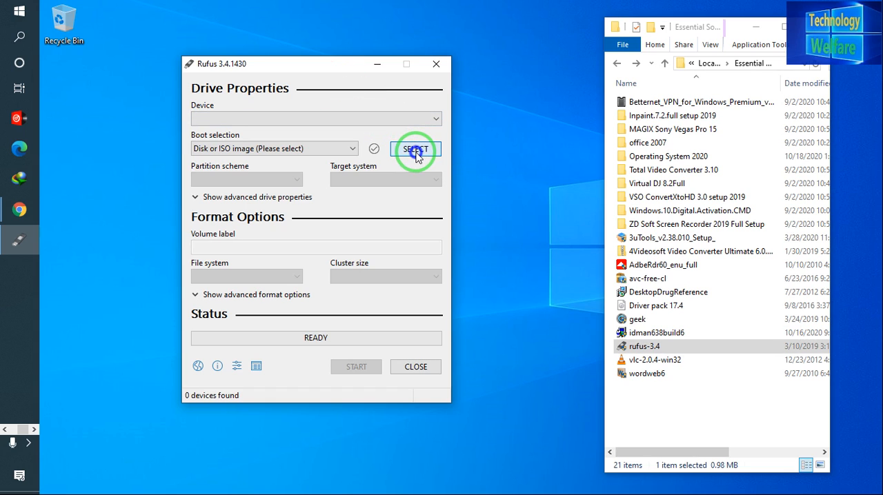
# Browse Local Disk (E:) > Essential Software 2021 > Operating System 2020 and select the W10X64.OFF19.ENU.AUG_2020 ISO.
pyautogui.click(413, 149)
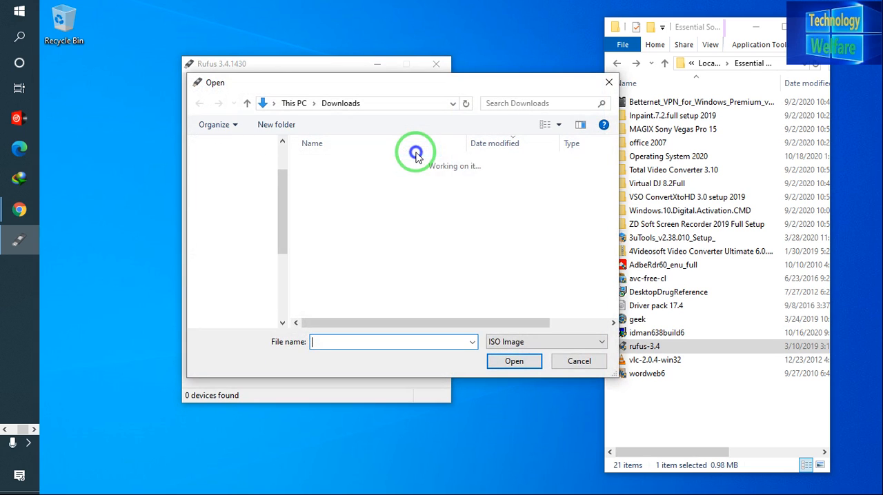
pyautogui.click(240, 309)
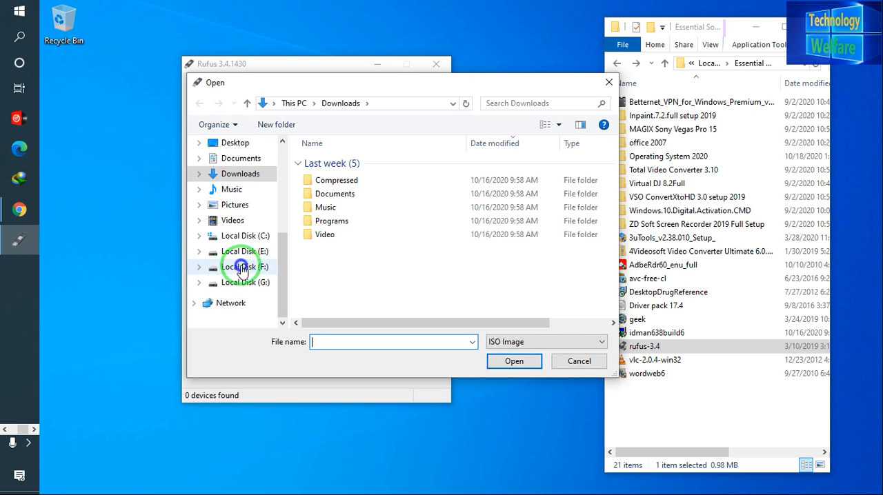
pyautogui.click(245, 251)
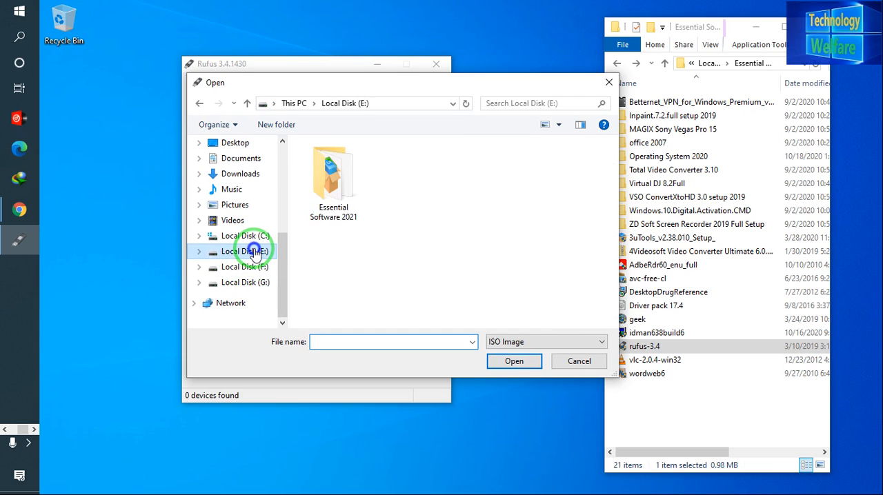
pyautogui.doubleClick(245, 251)
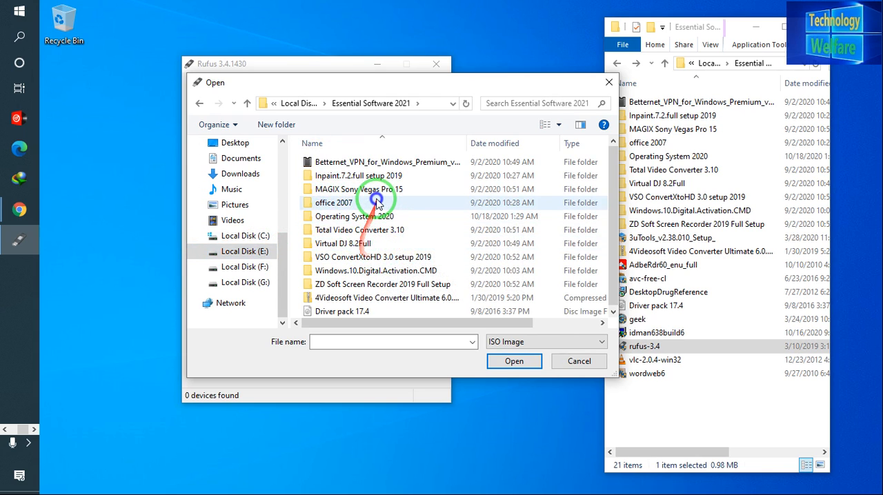
pyautogui.click(353, 215)
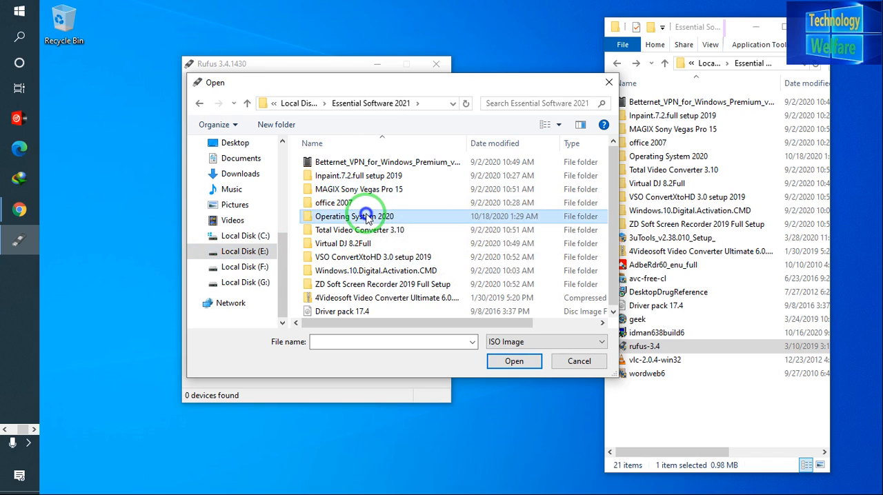
pyautogui.doubleClick(353, 215)
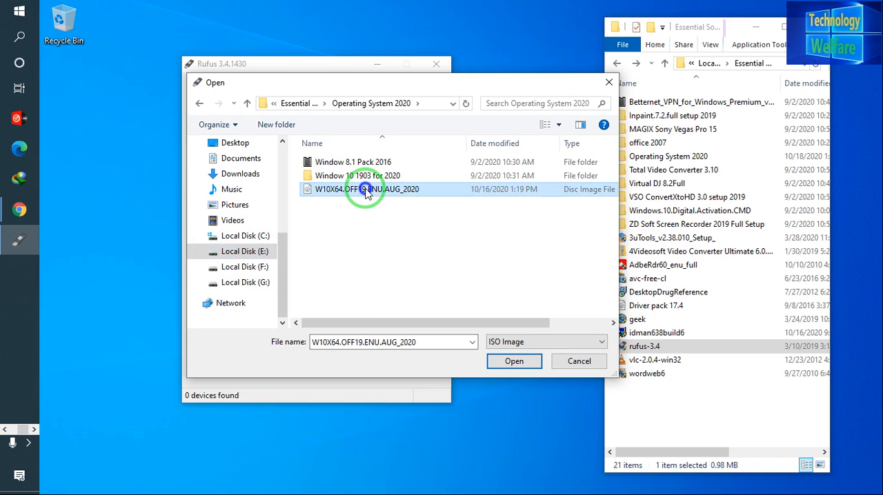
pyautogui.doubleClick(365, 189)
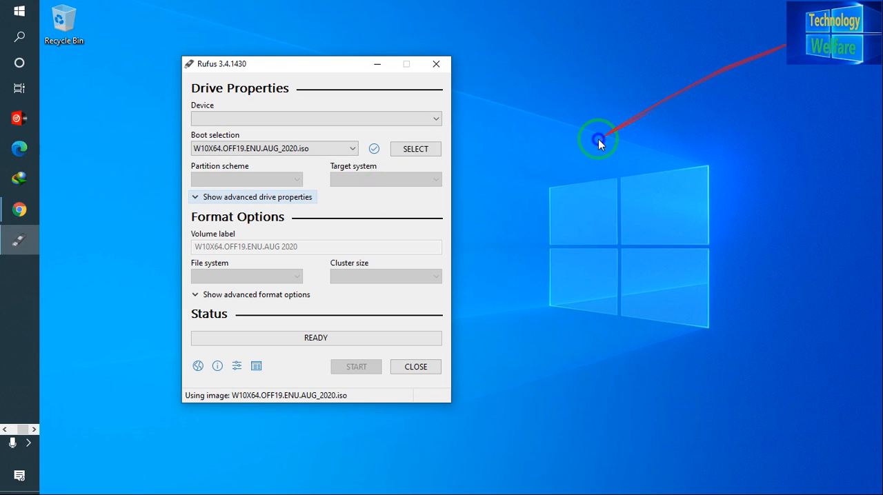
pyautogui.moveTo(524, 174)
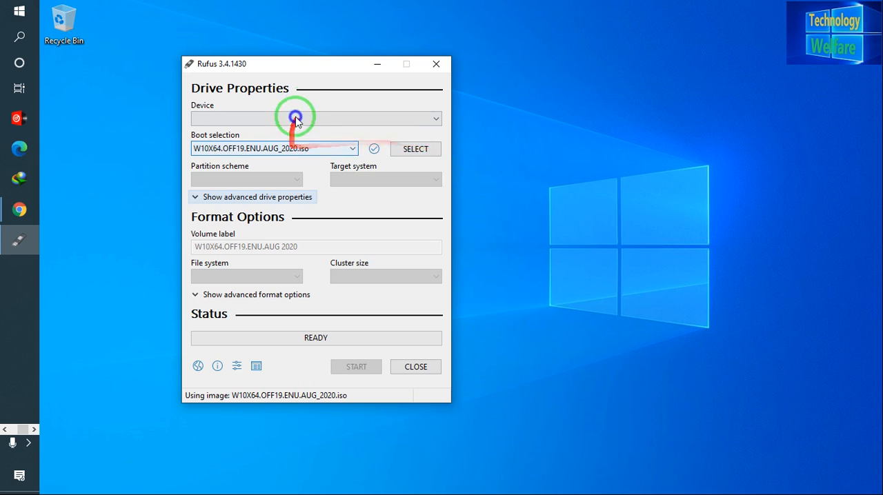
# Drag the Rufus window toward the centre of the screen.
pyautogui.moveTo(296, 116); pyautogui.dragTo(324, 62)
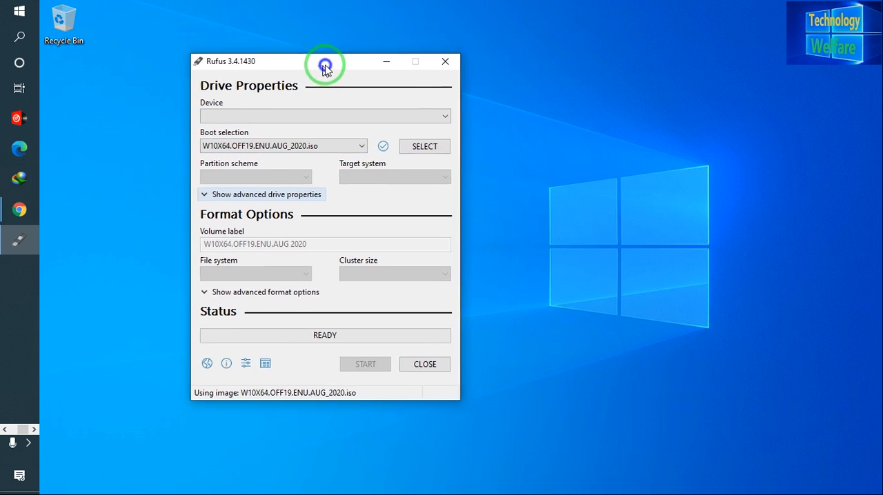
pyautogui.moveTo(324, 61); pyautogui.dragTo(381, 54)
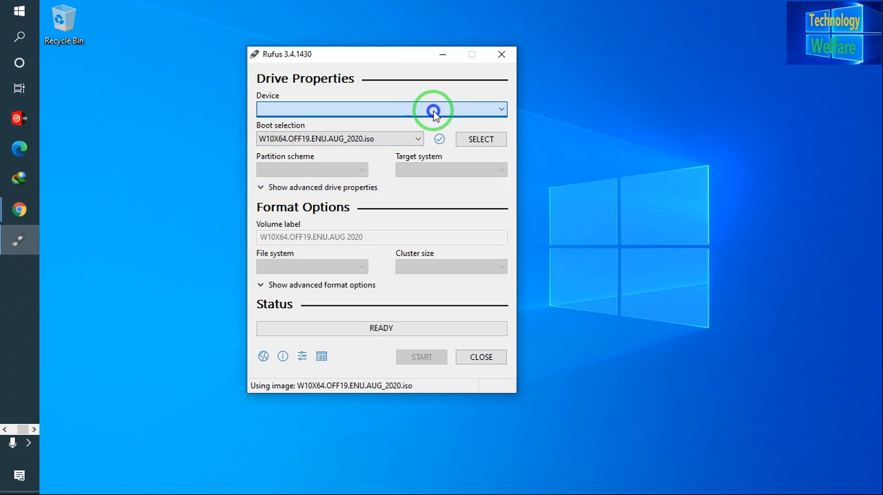
pyautogui.moveTo(618, 192)
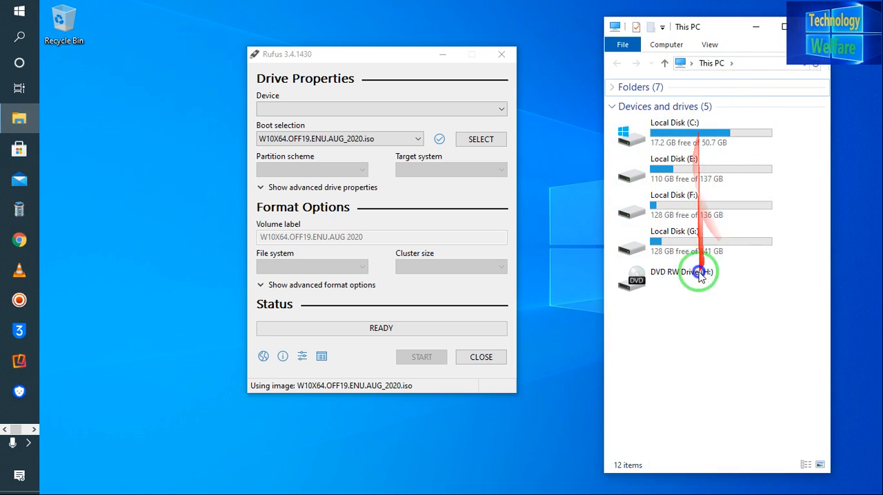
# With the 8 GB NO_LABEL USB drive detected, choose MBR as the partition scheme.
pyautogui.click(697, 271)
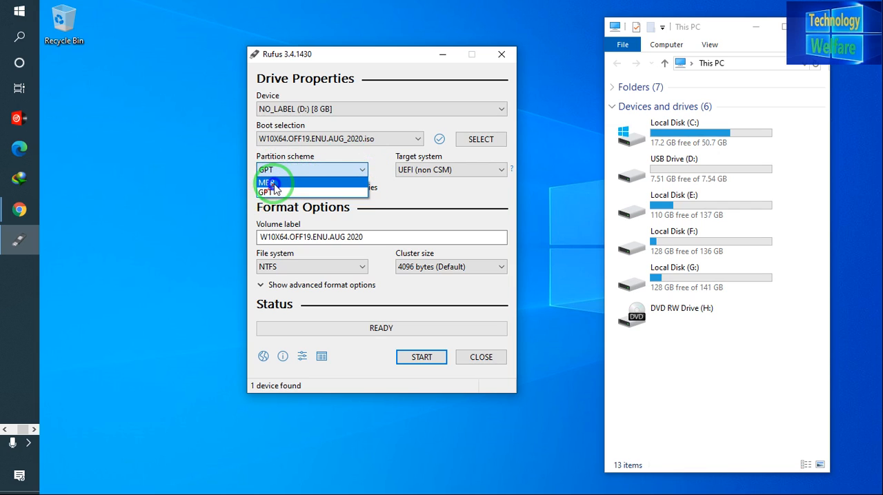
pyautogui.click(268, 182)
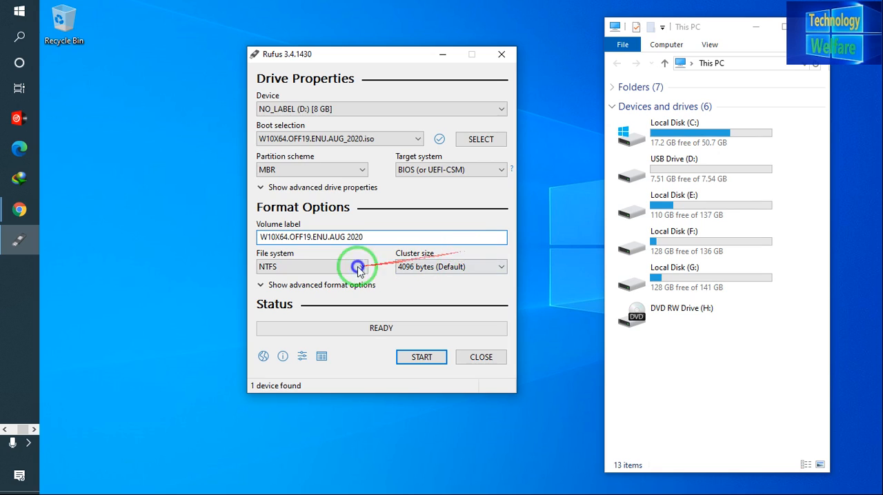
pyautogui.moveTo(425, 282)
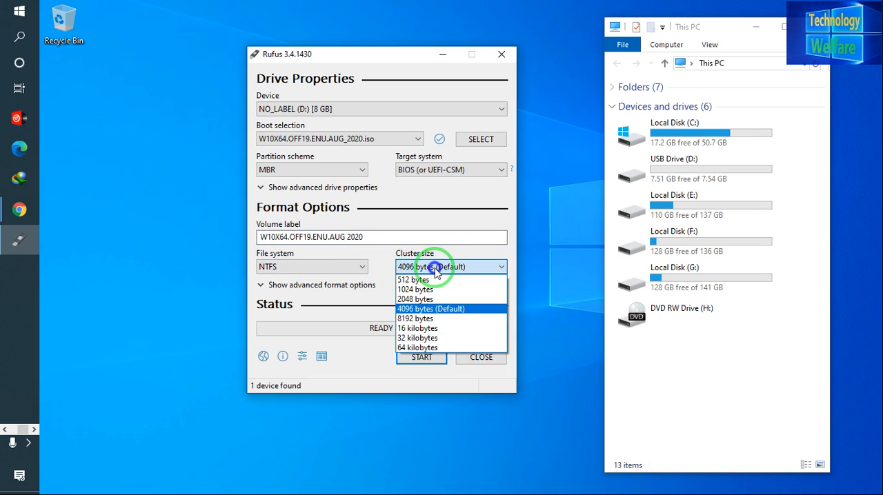
# Keep the 4096-byte cluster size and BIOS (or UEFI-CSM) target, then start writing the ISO.
pyautogui.click(450, 268)
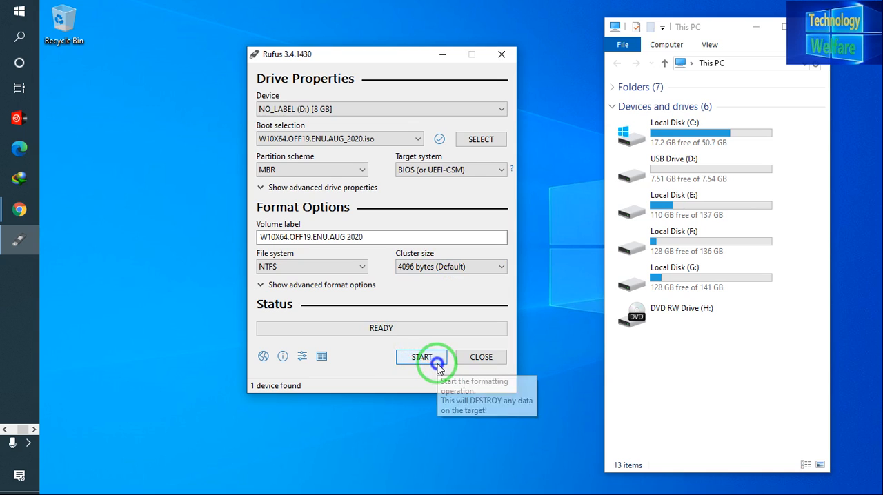
pyautogui.moveTo(447, 200)
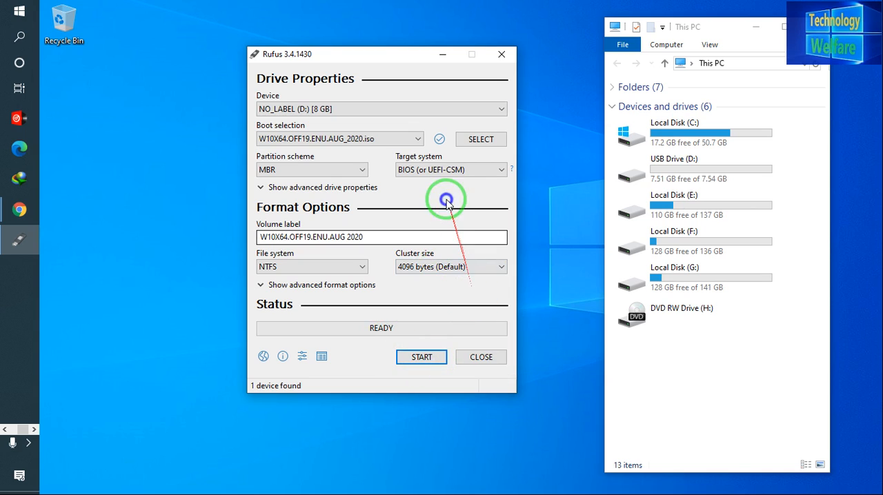
pyautogui.click(502, 170)
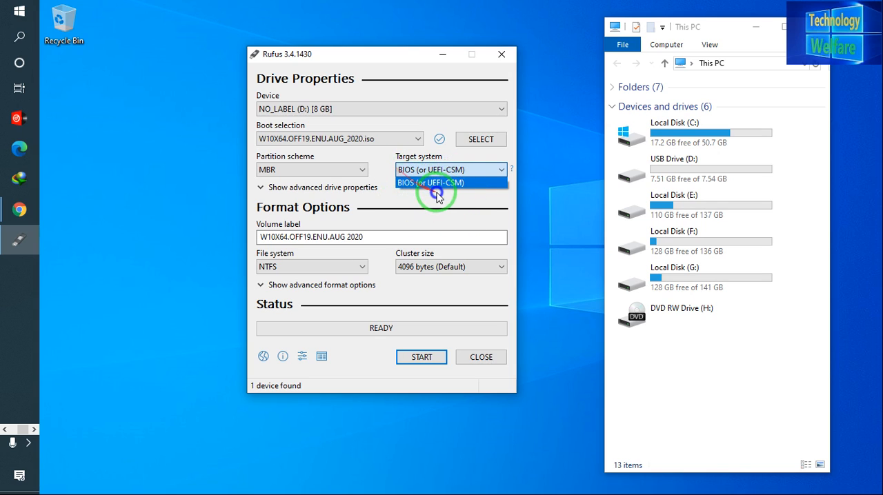
pyautogui.click(430, 182)
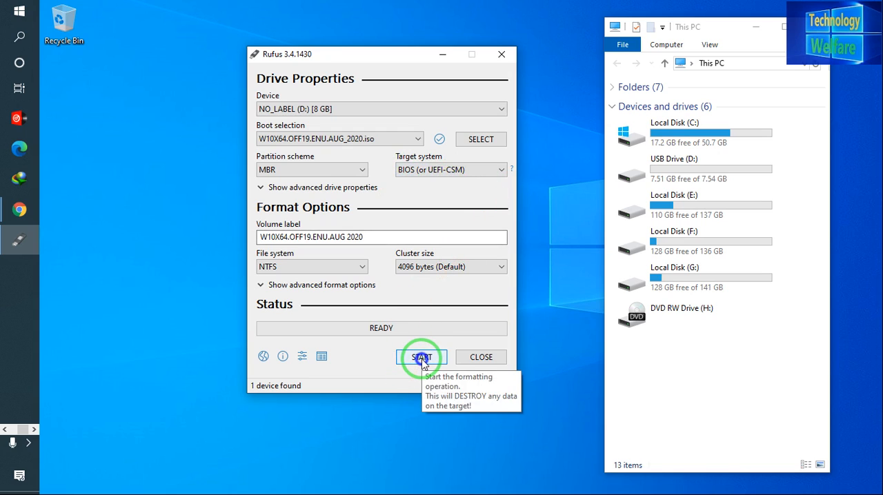
pyautogui.click(422, 356)
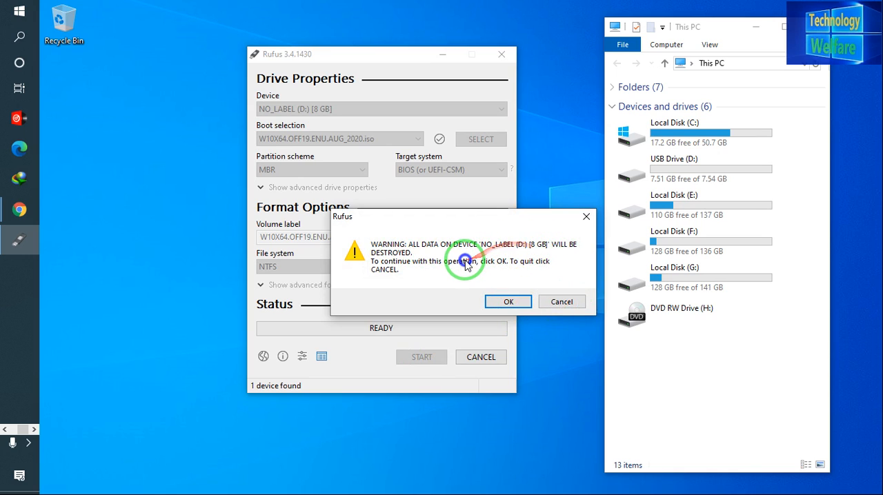
pyautogui.moveTo(535, 279)
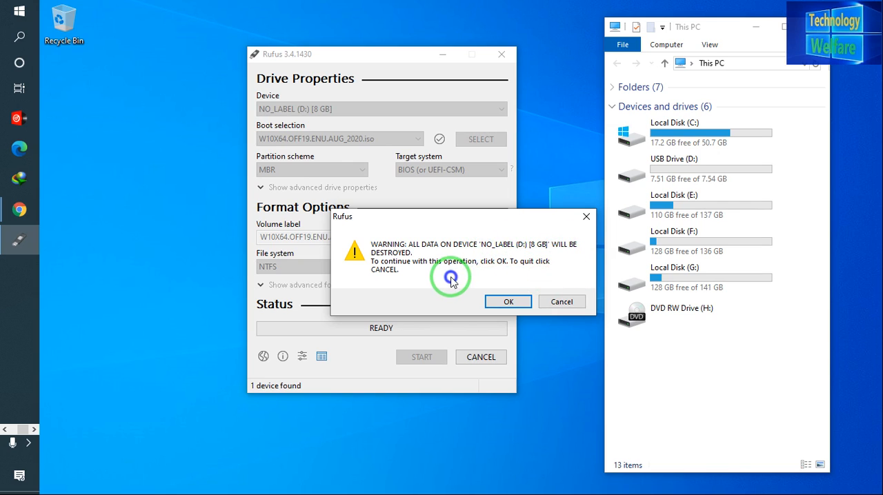
# Accept the warning that all data on the 8 GB USB drive will be destroyed.
pyautogui.click(508, 301)
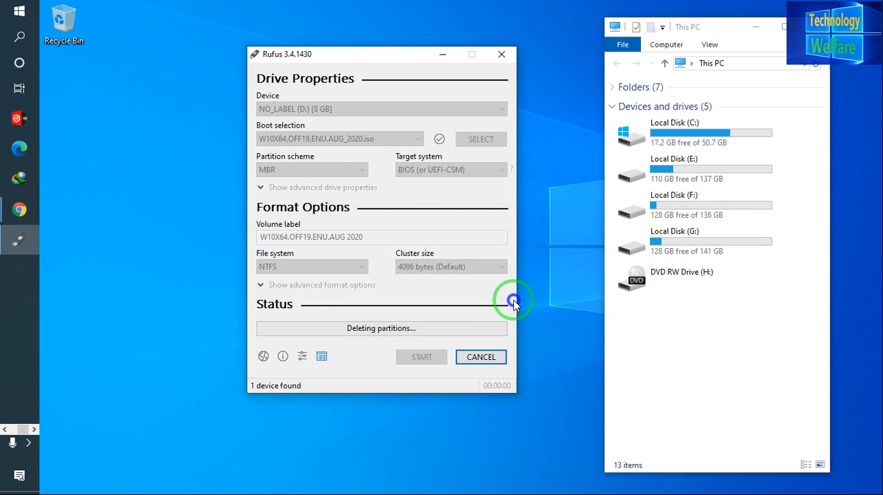